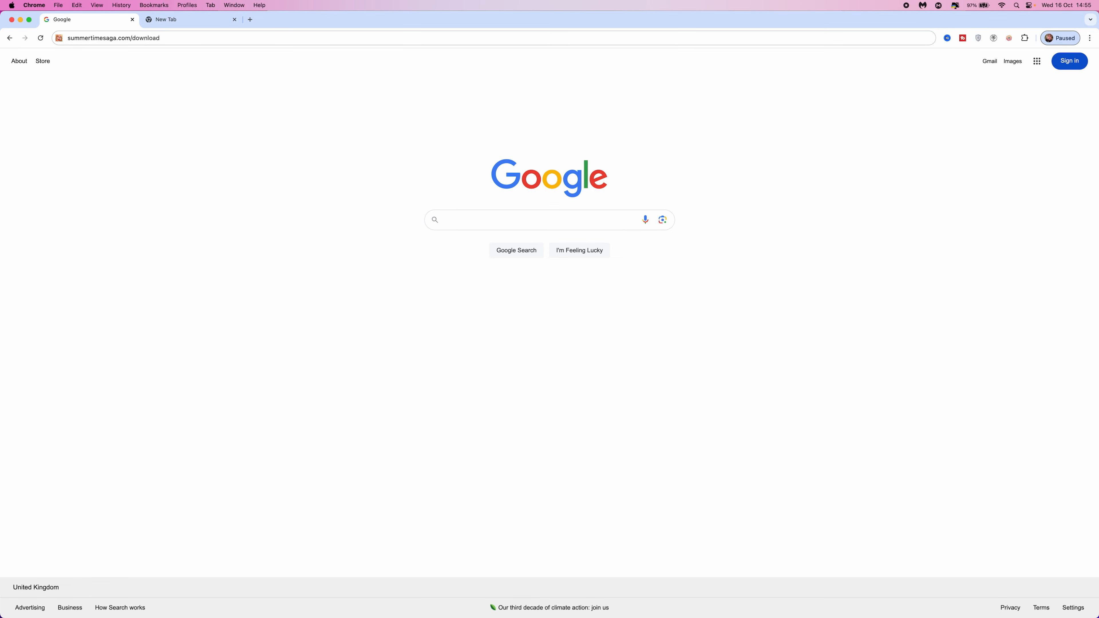
mouse_move(533, 91)
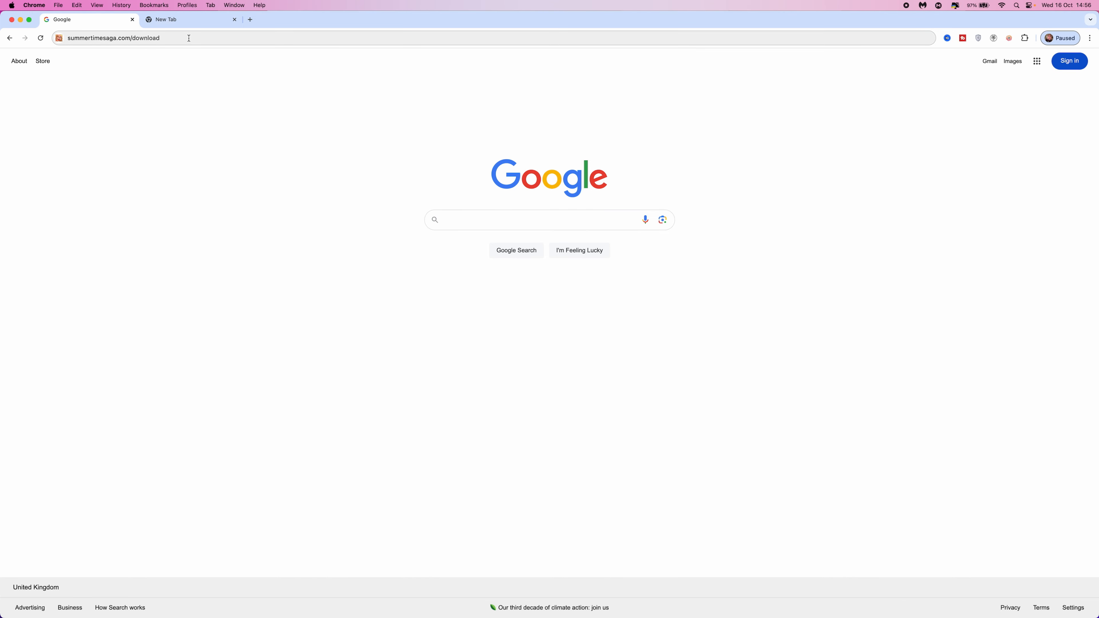
Load the download page and scroll to the Stable v0.20.16 vs Preview v21.0.0-wip.5091 comparison
key("Enter")
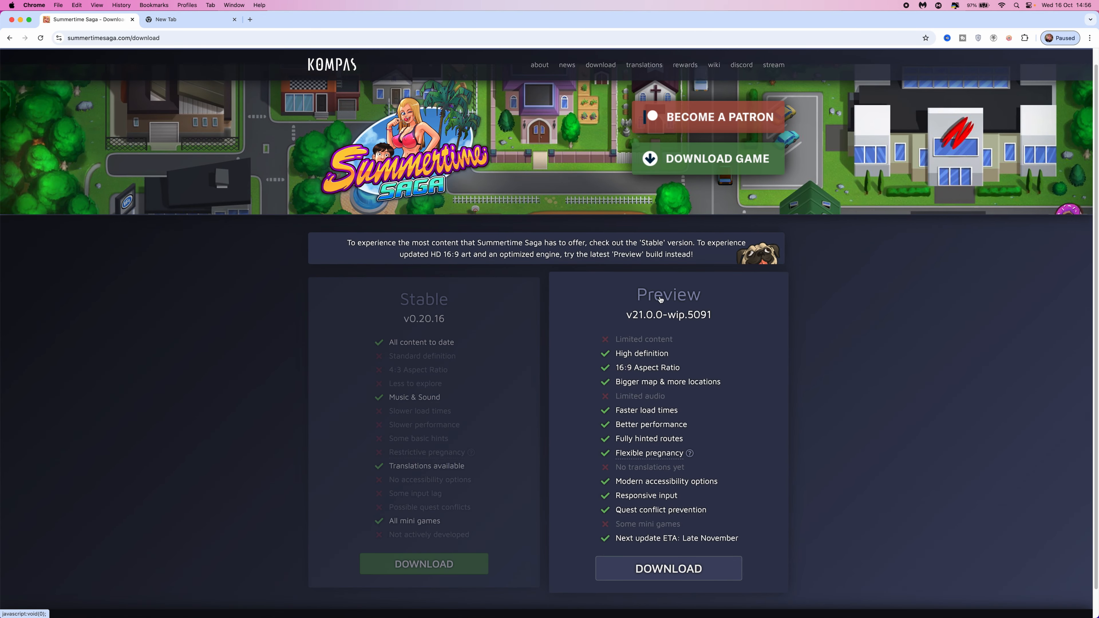
scroll("down", 3)
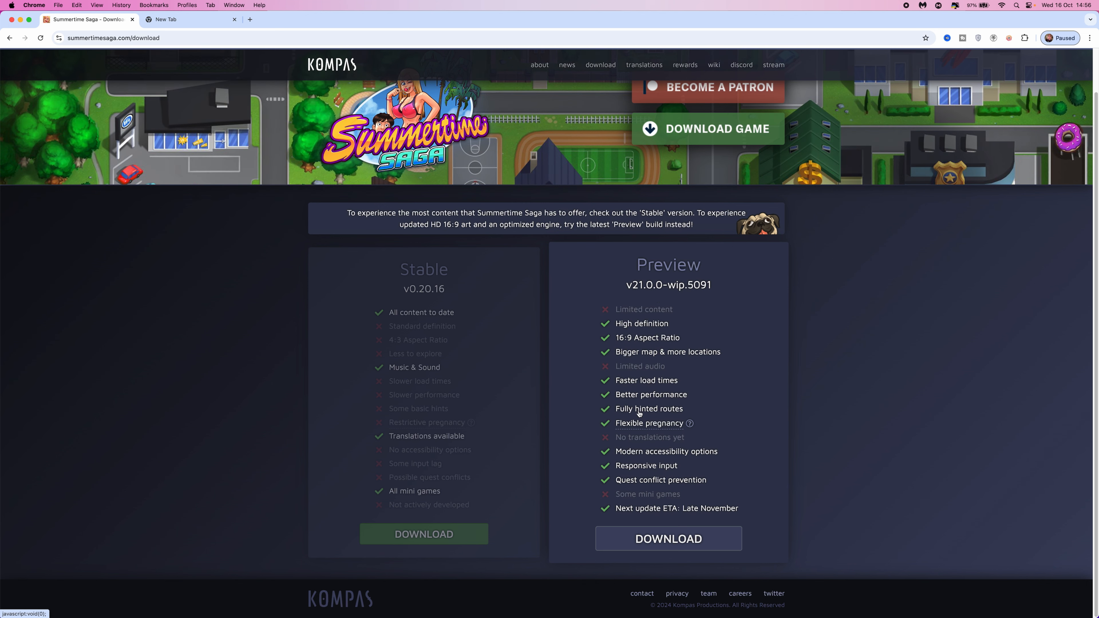
mouse_move(655, 426)
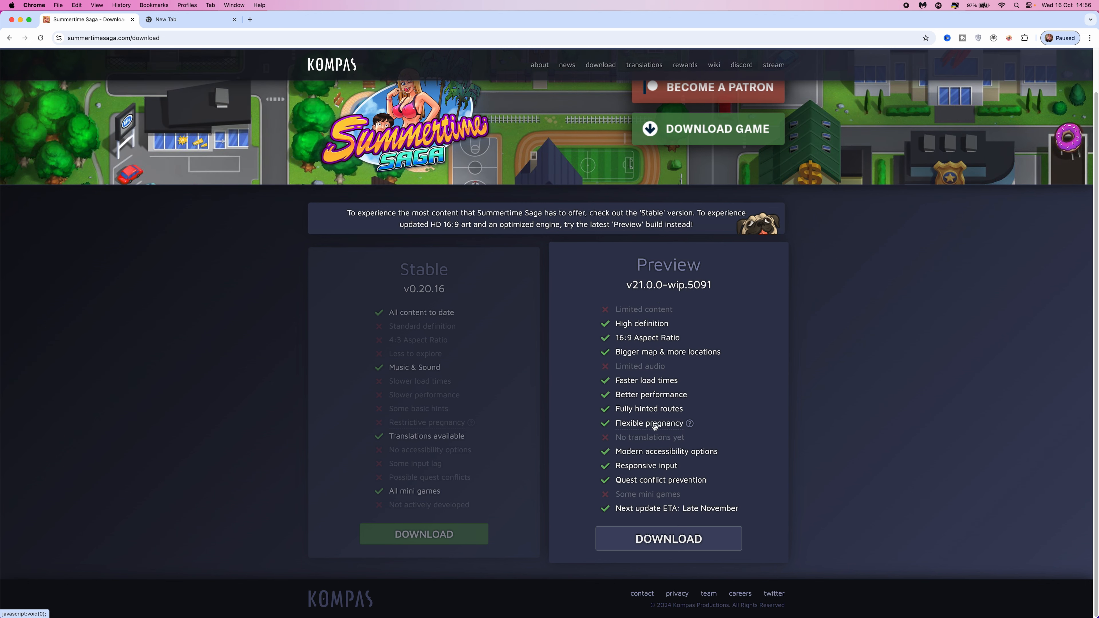
Download the Preview v21.0.0-wip.5091 Mac build from the mega mirror
left_click(669, 538)
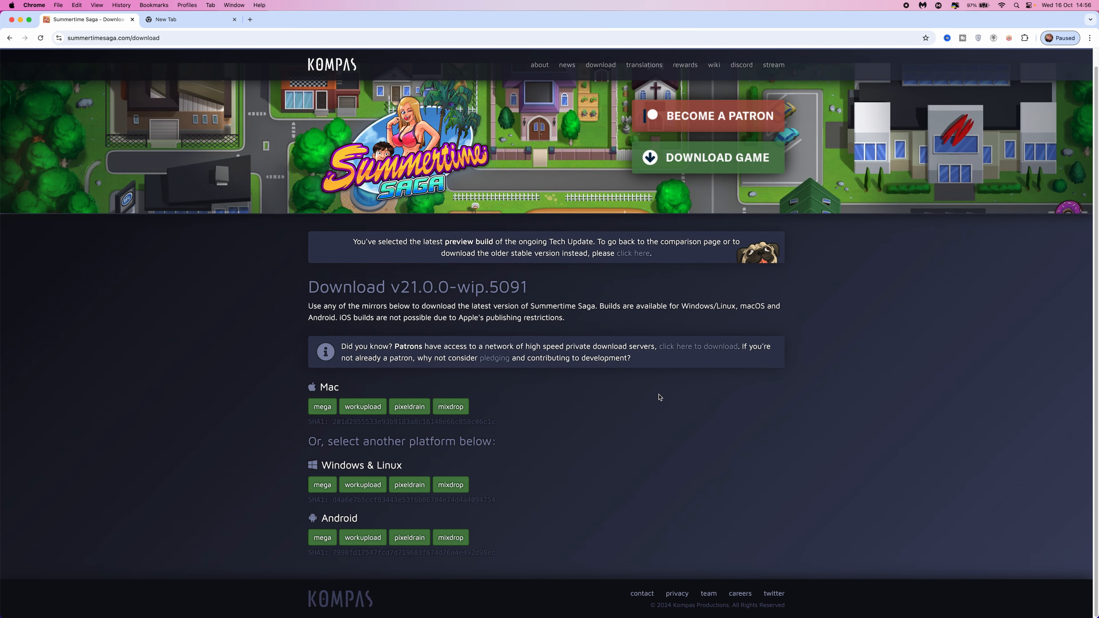
mouse_move(351, 390)
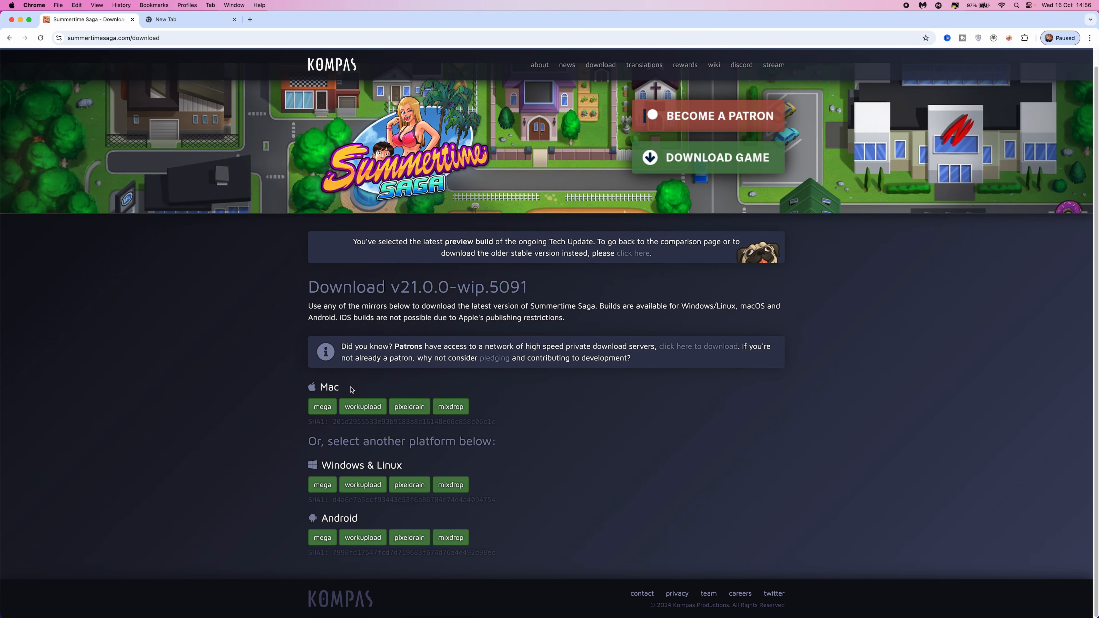
mouse_move(319, 419)
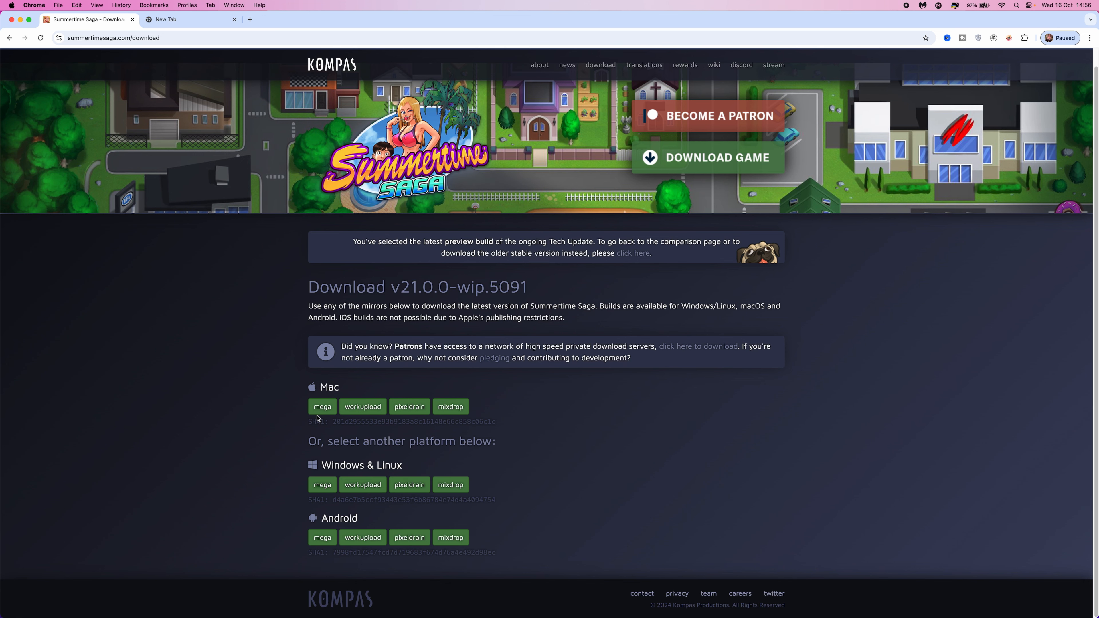
left_click(322, 406)
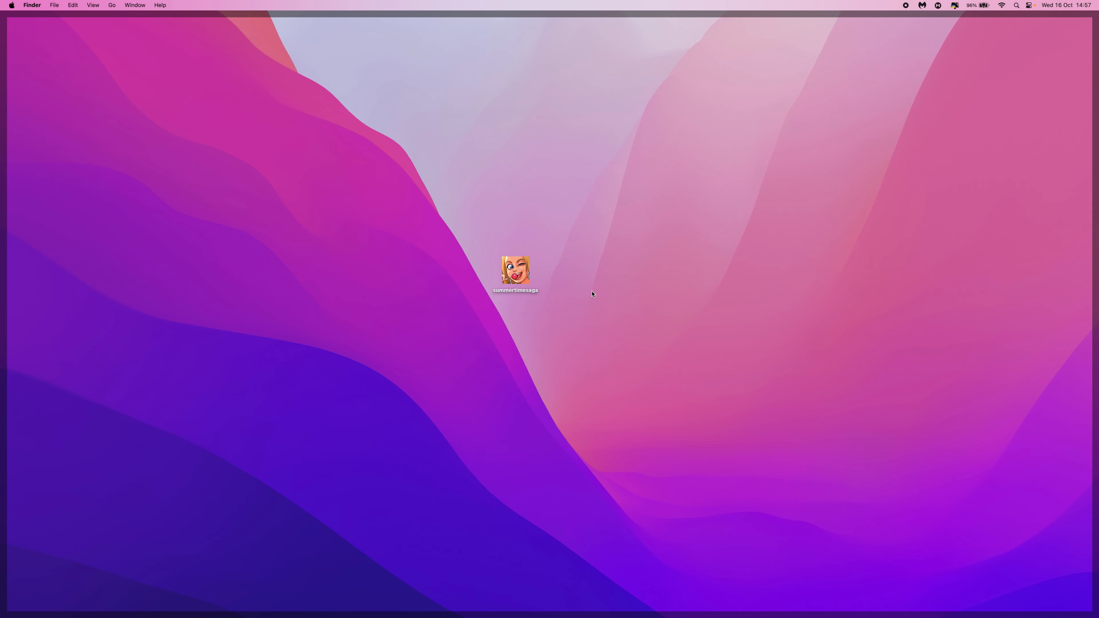
Launch summertimesaga from the desktop and confirm the 18+ age check to reach the main menu
left_click(516, 272)
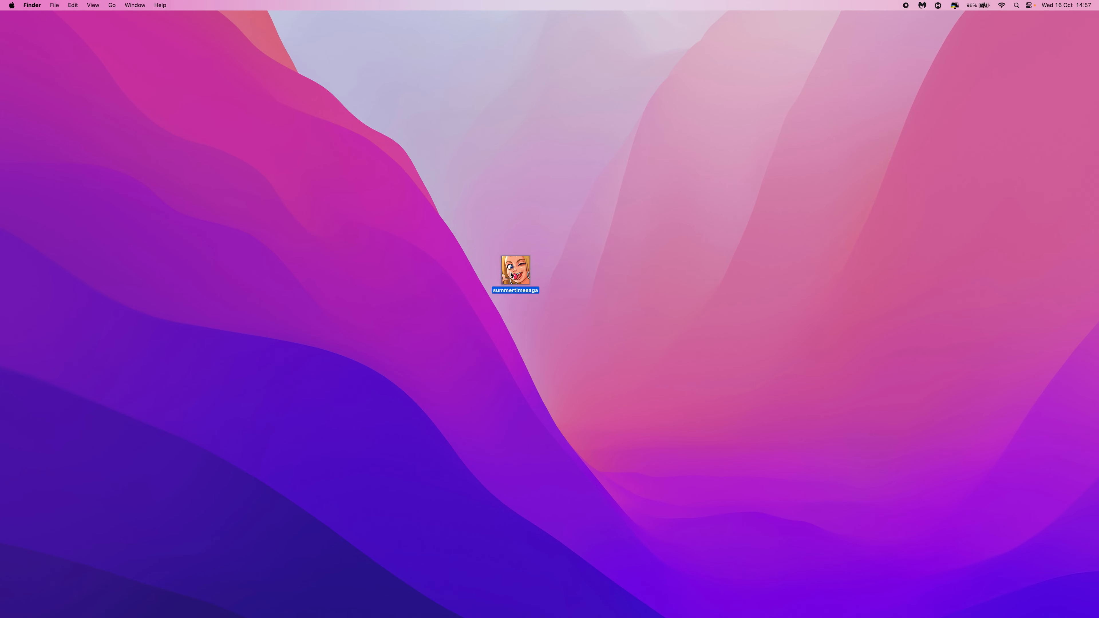
double_click(515, 272)
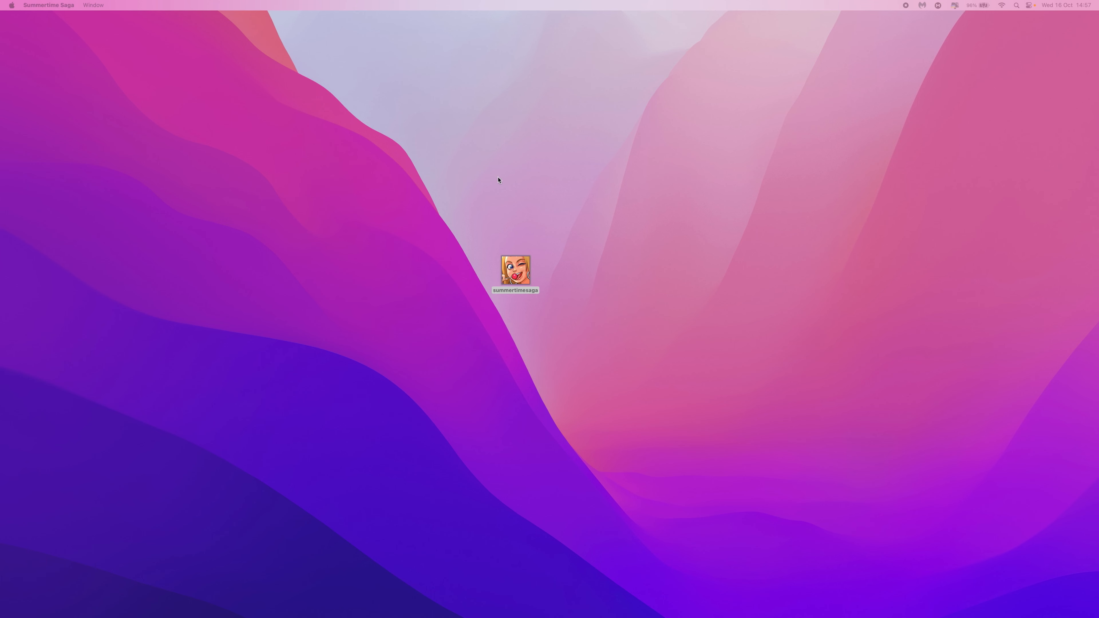
double_click(514, 273)
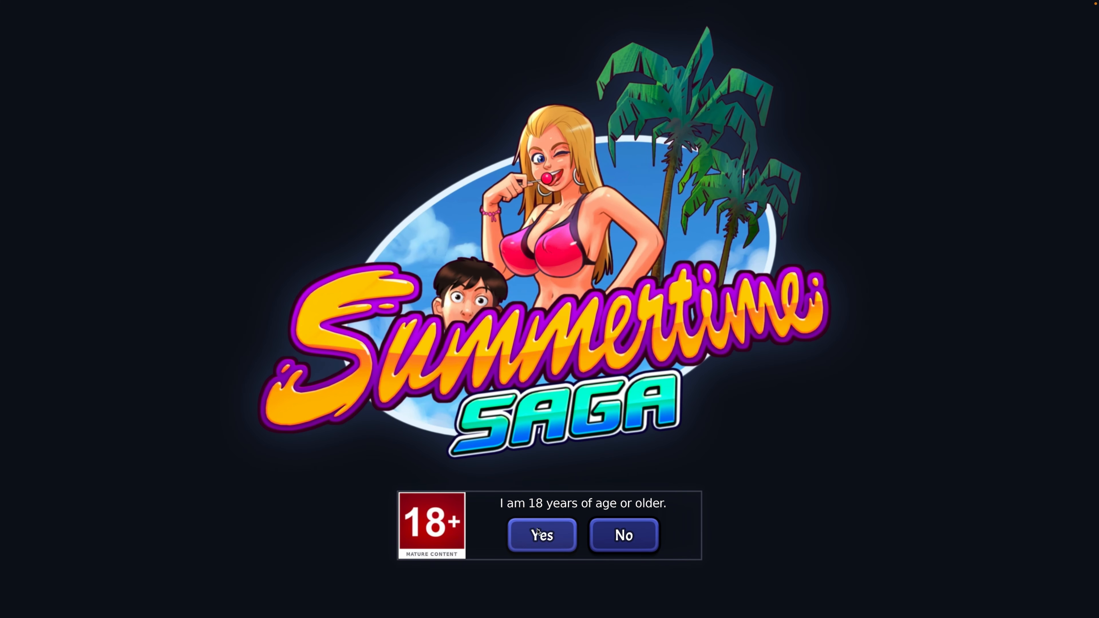
left_click(542, 535)
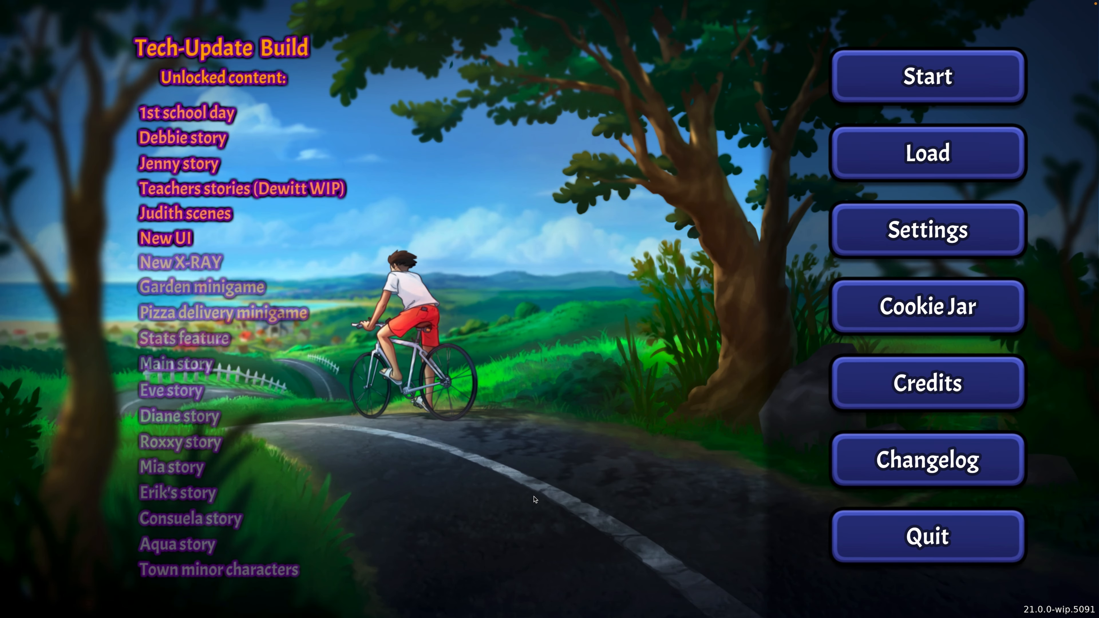